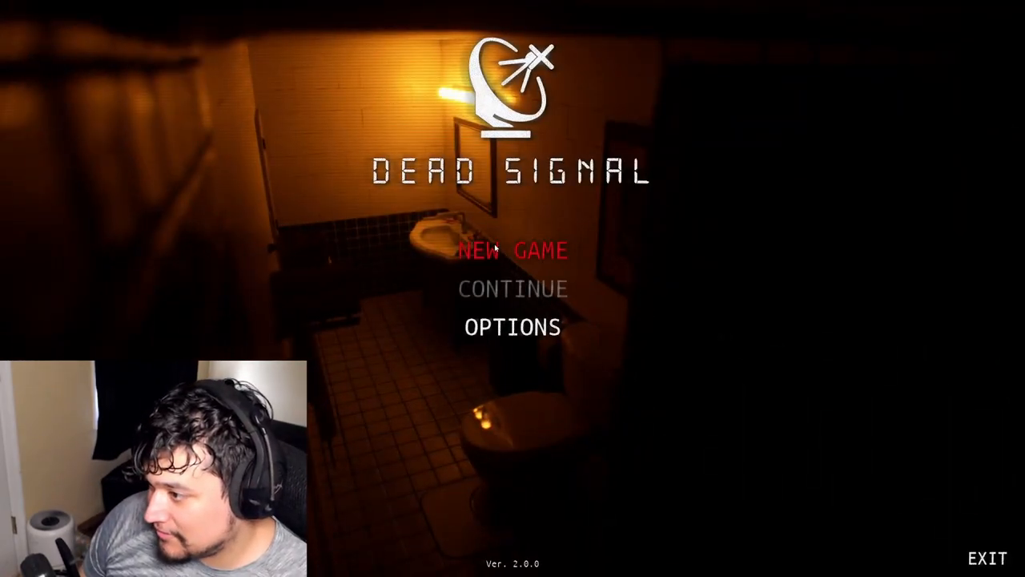
Step: Start a new Dead Signal game from the main menu's NEW GAME option
{"action": "left_click", "coordinate": [512, 250]}
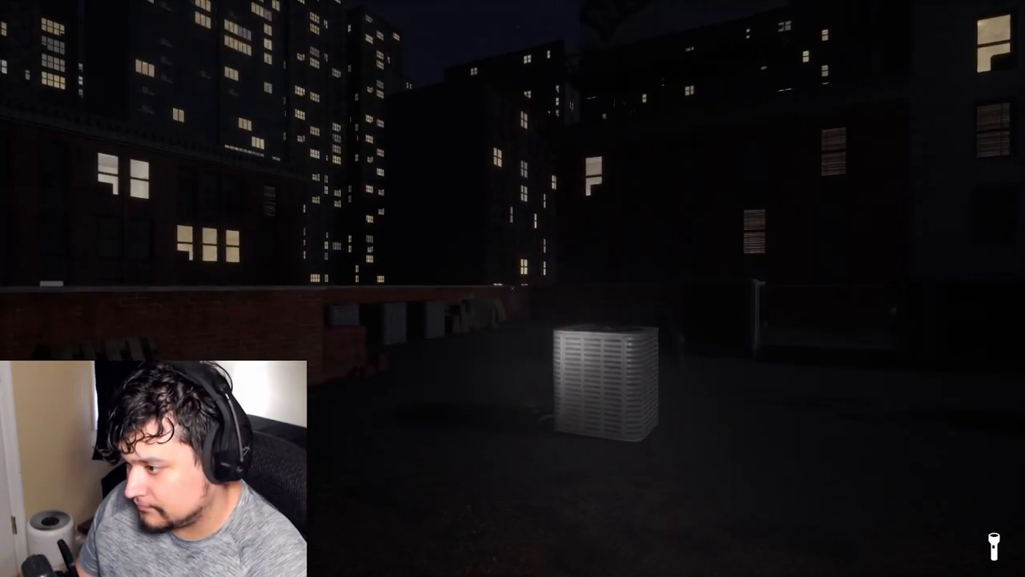
{"action": "mouse_move", "coordinate": [513, 288]}
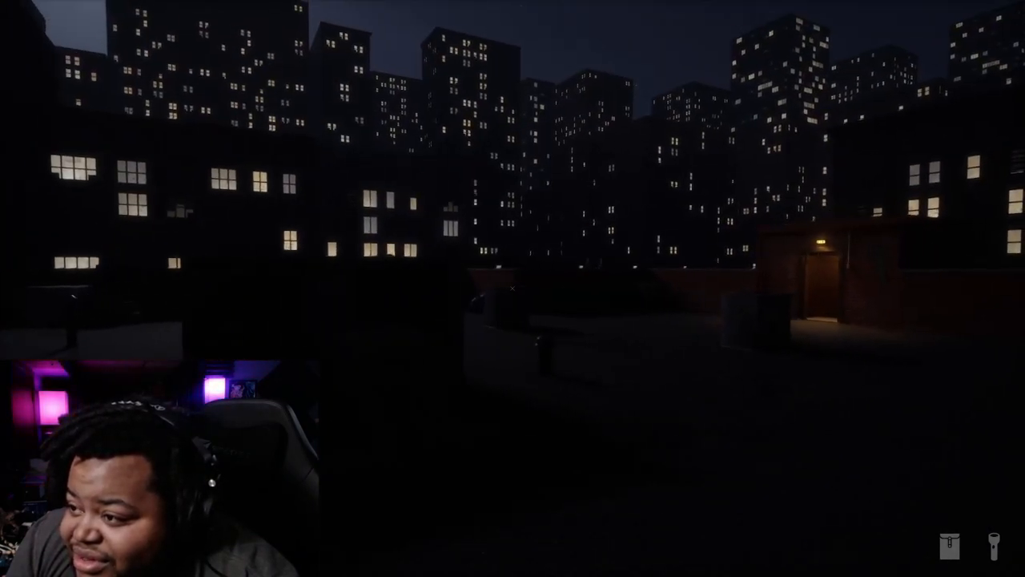
{"action": "mouse_move", "coordinate": [513, 288]}
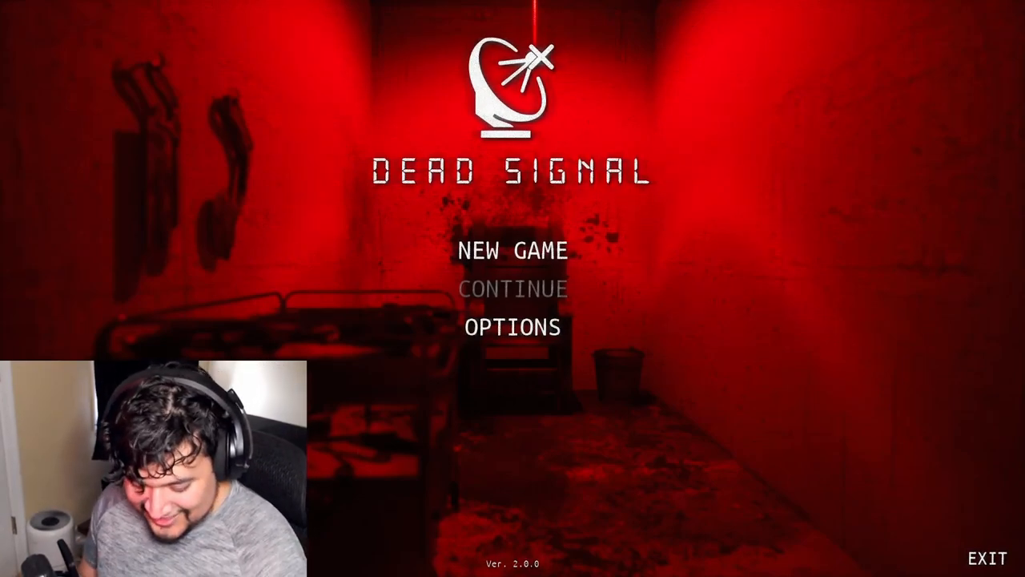
{"action": "mouse_move", "coordinate": [653, 346]}
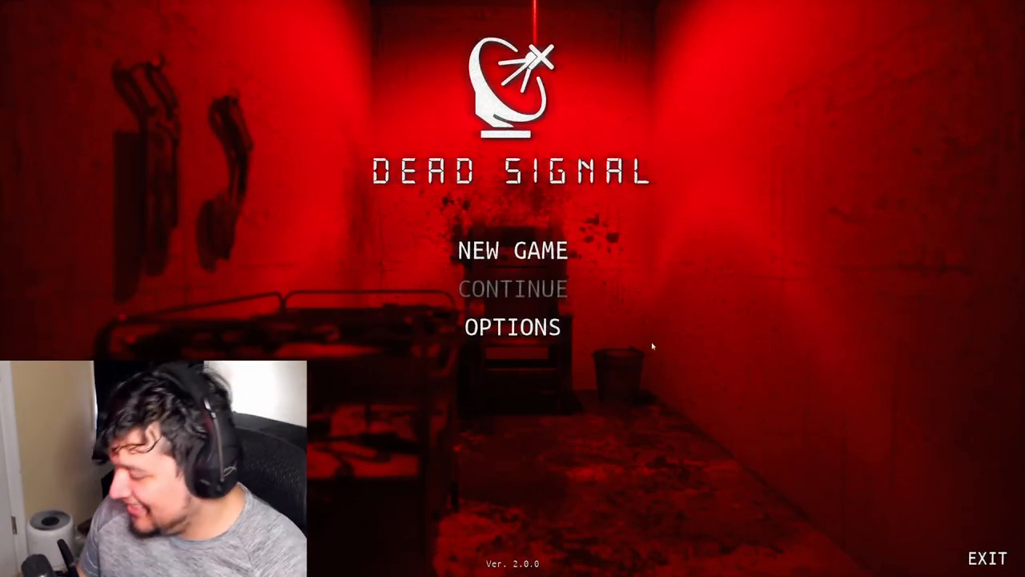